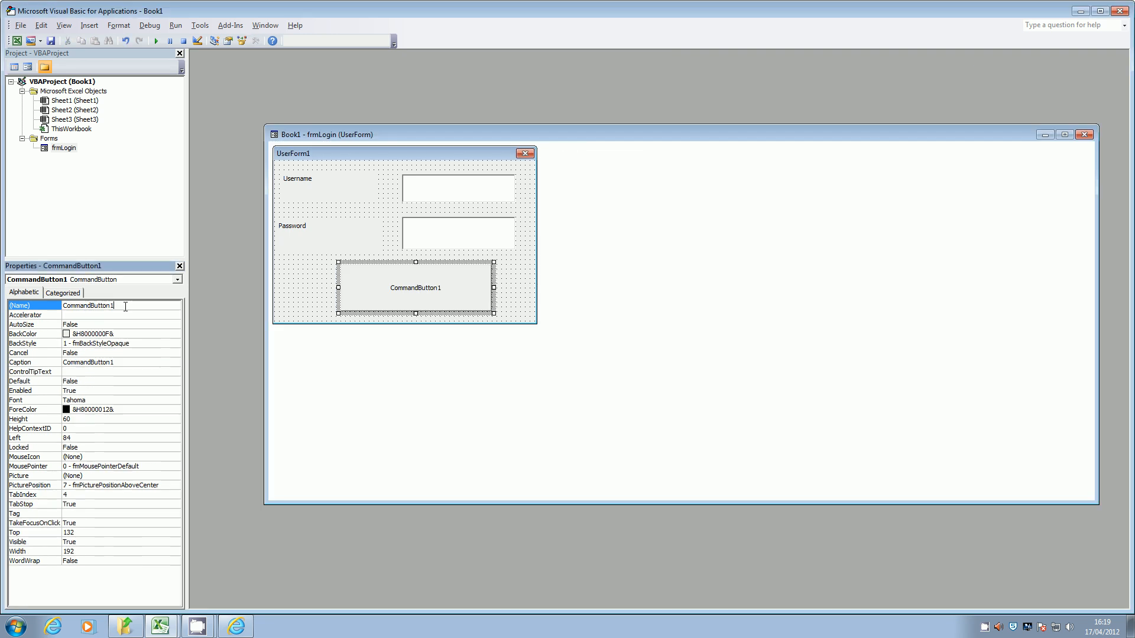
- Set CommandButton1's (Name) to cmdLogin and Caption to Login
{"action": "type", "text": "c"}
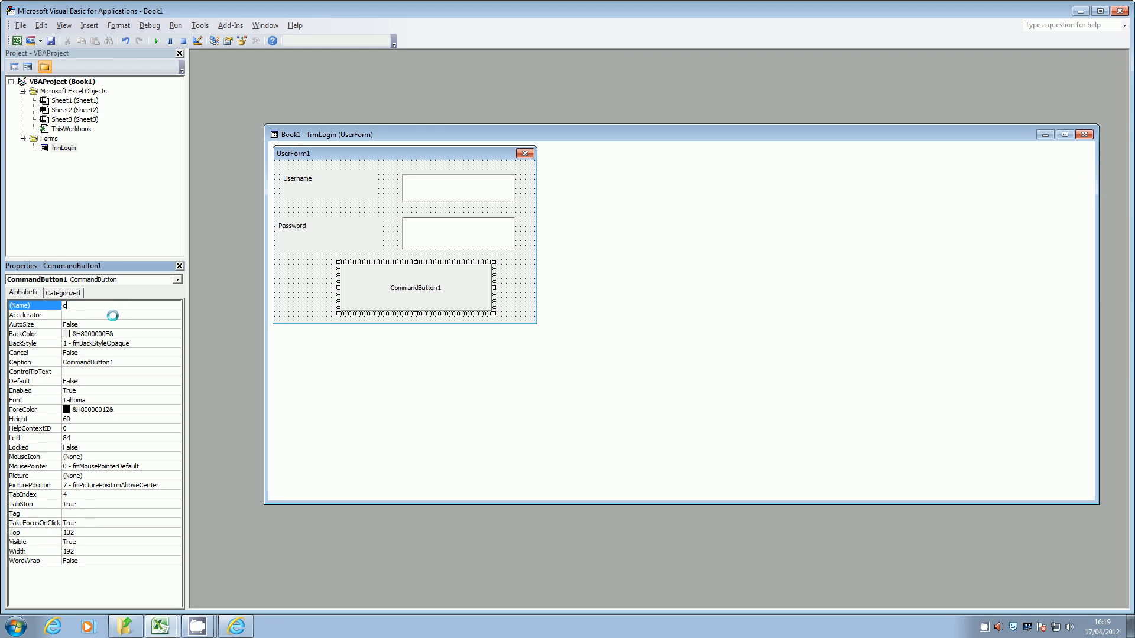
{"action": "type", "text": "mdLogin"}
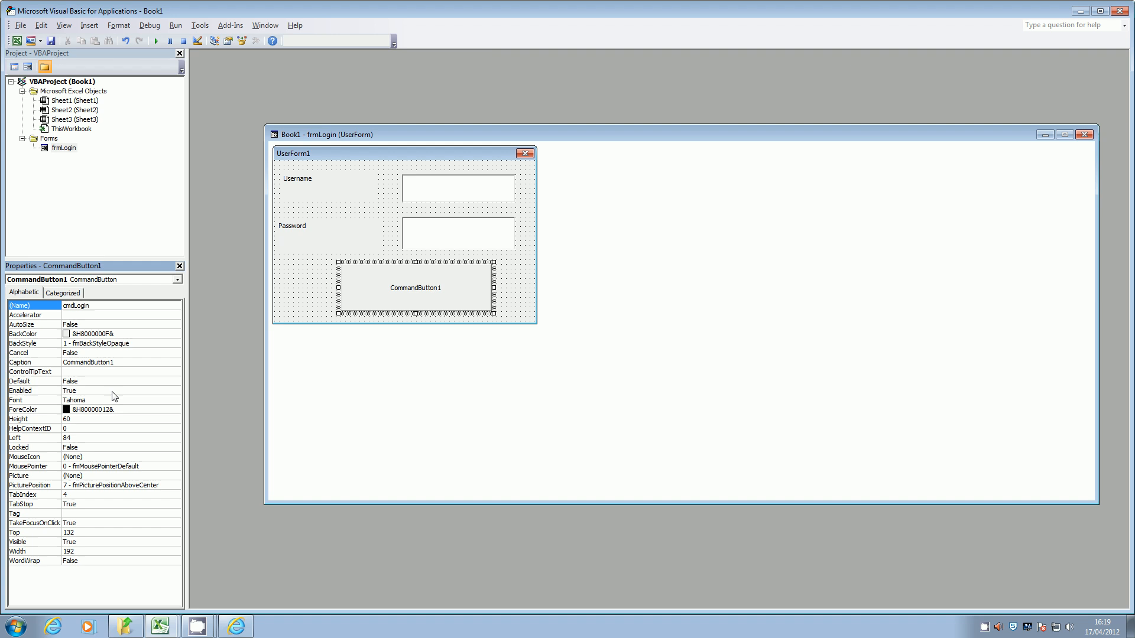
{"action": "mouse_move", "coordinate": [117, 370]}
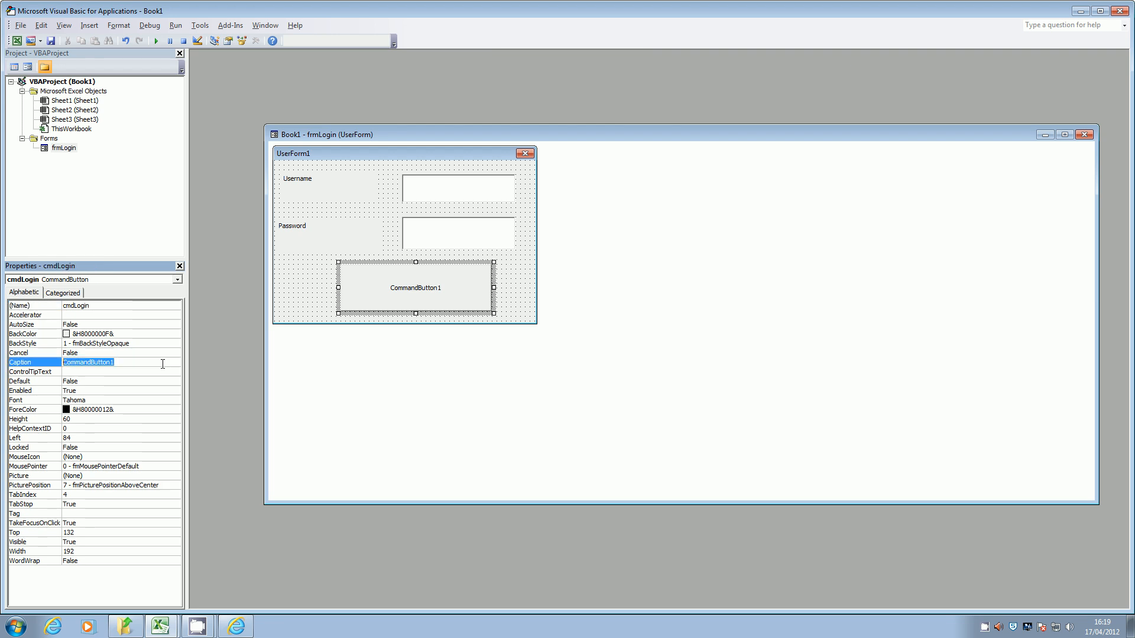
{"action": "mouse_move", "coordinate": [145, 377]}
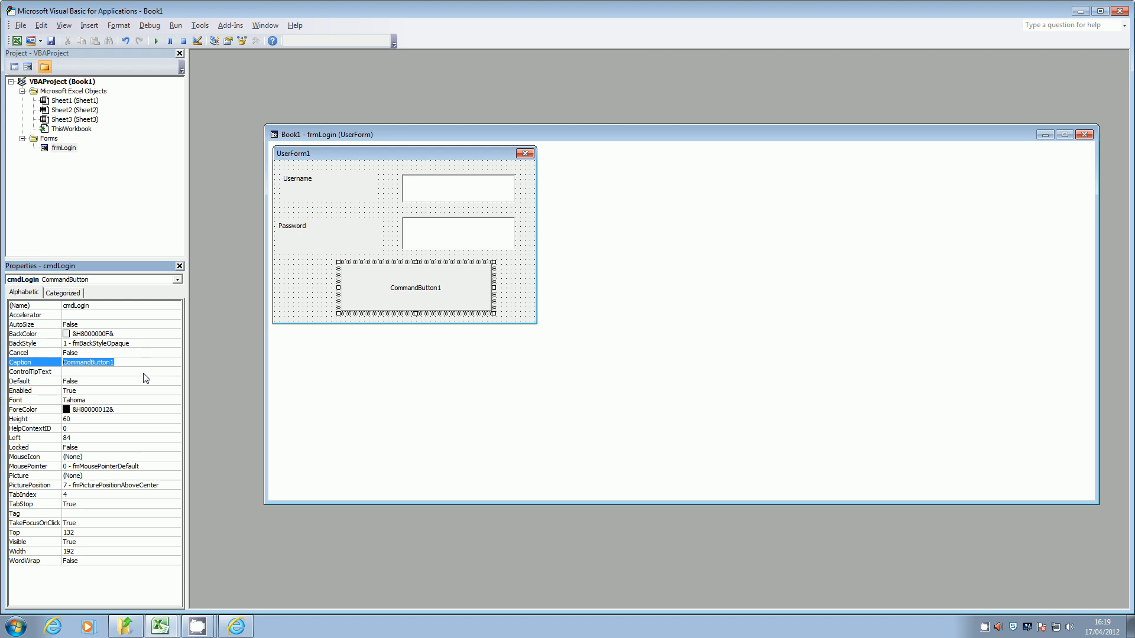
{"action": "type", "text": "Login"}
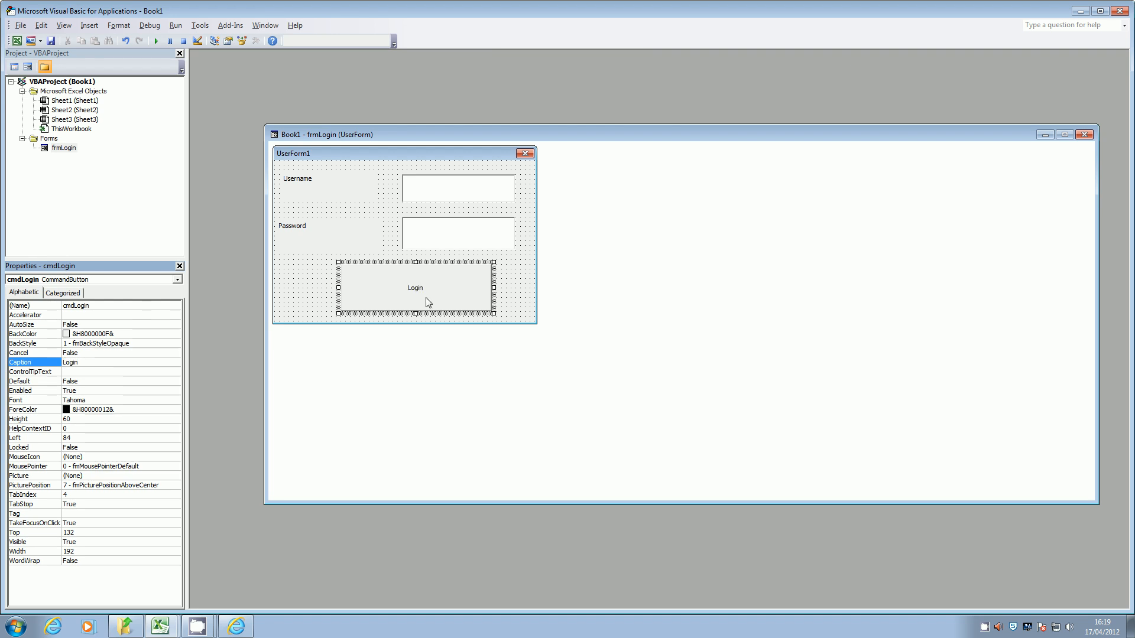
{"action": "left_click", "coordinate": [256, 40]}
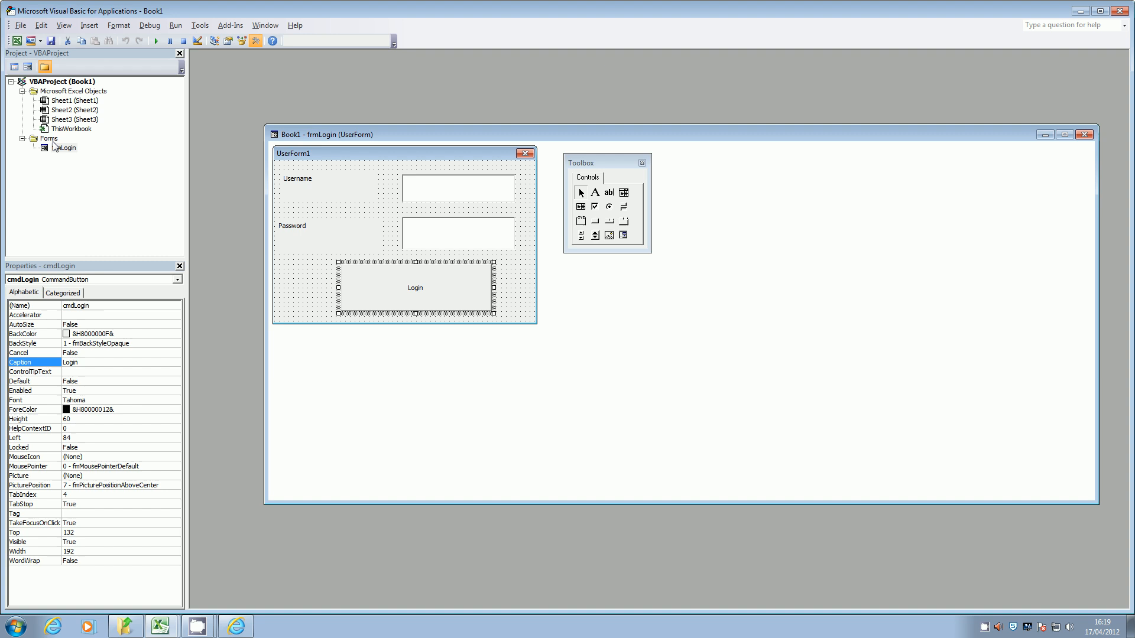
- Insert a new UserForm from the Forms node and name it frmRegister
{"action": "right_click", "coordinate": [49, 138]}
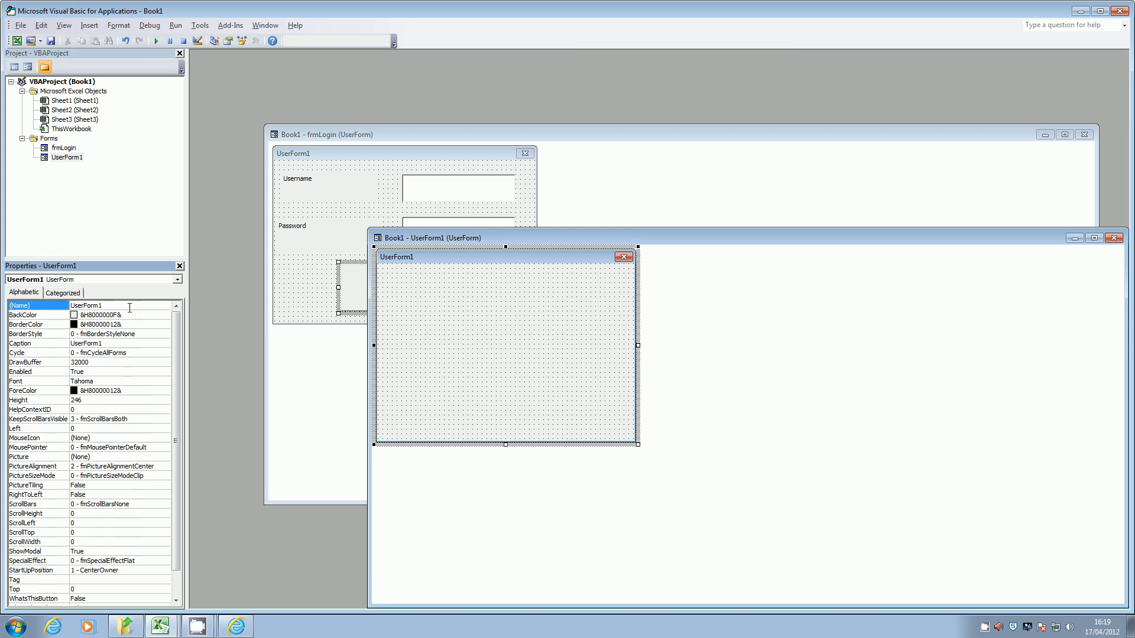
{"action": "type", "text": "frmRegister"}
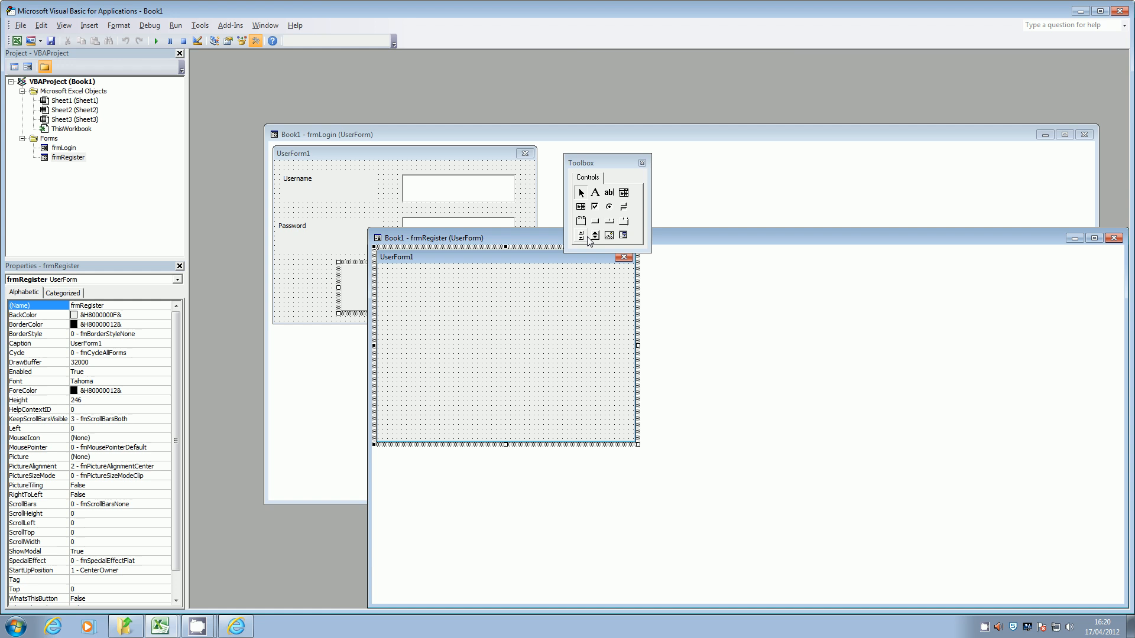
{"action": "mouse_move", "coordinate": [600, 198]}
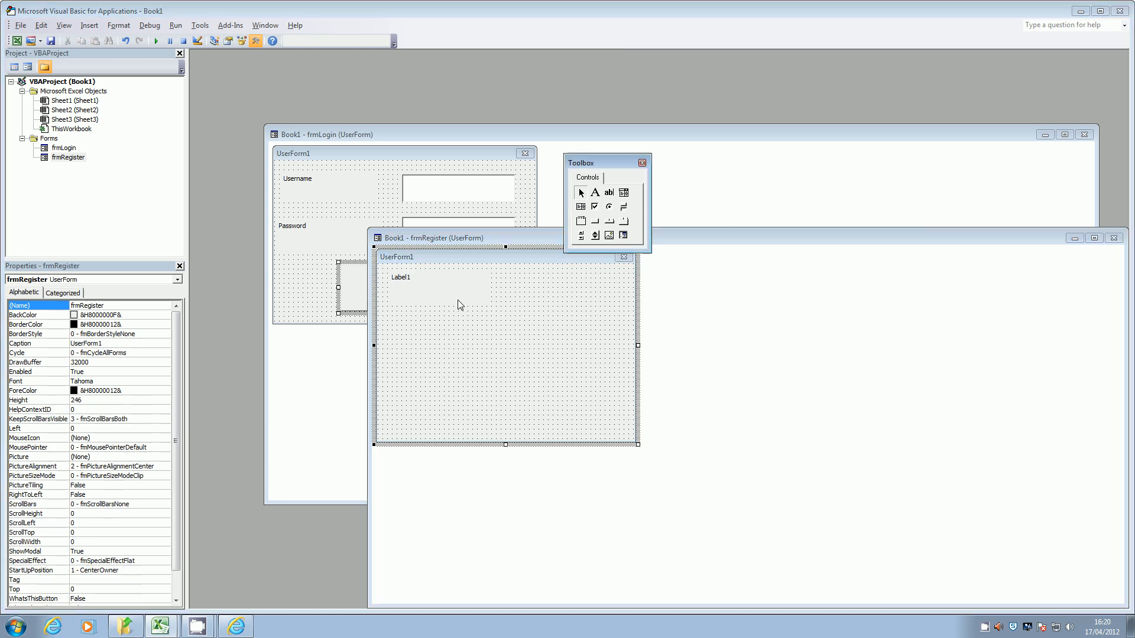
- Draw a text box beside Label1 and a second label below it on frmRegister
{"action": "left_click", "coordinate": [610, 193]}
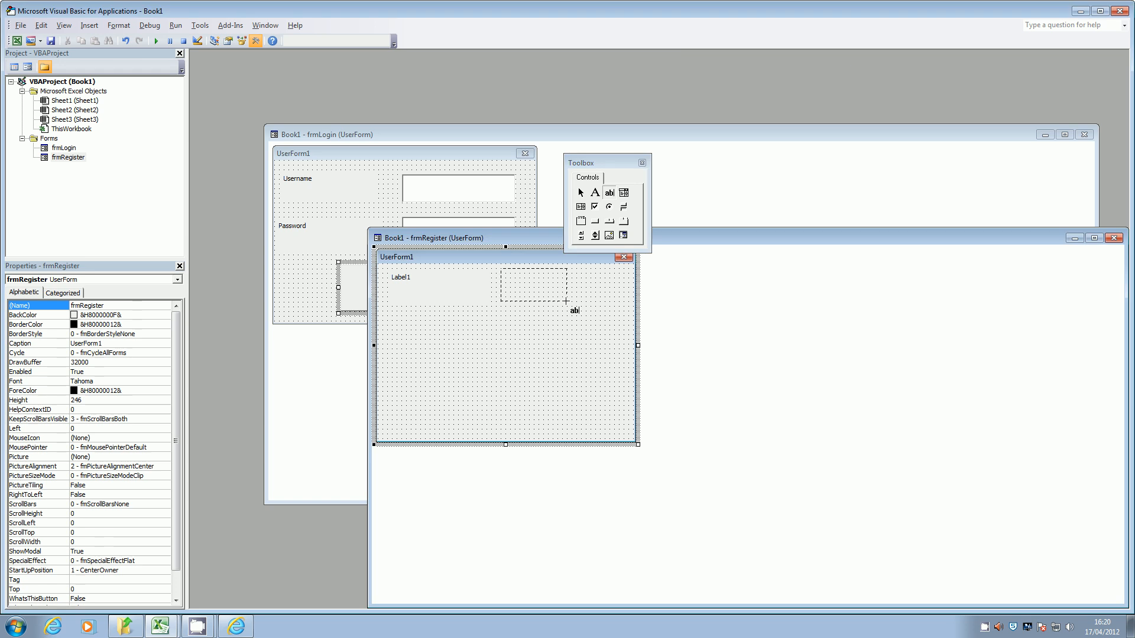
{"action": "left_click_drag", "start_coordinate": [499, 273], "coordinate": [617, 310]}
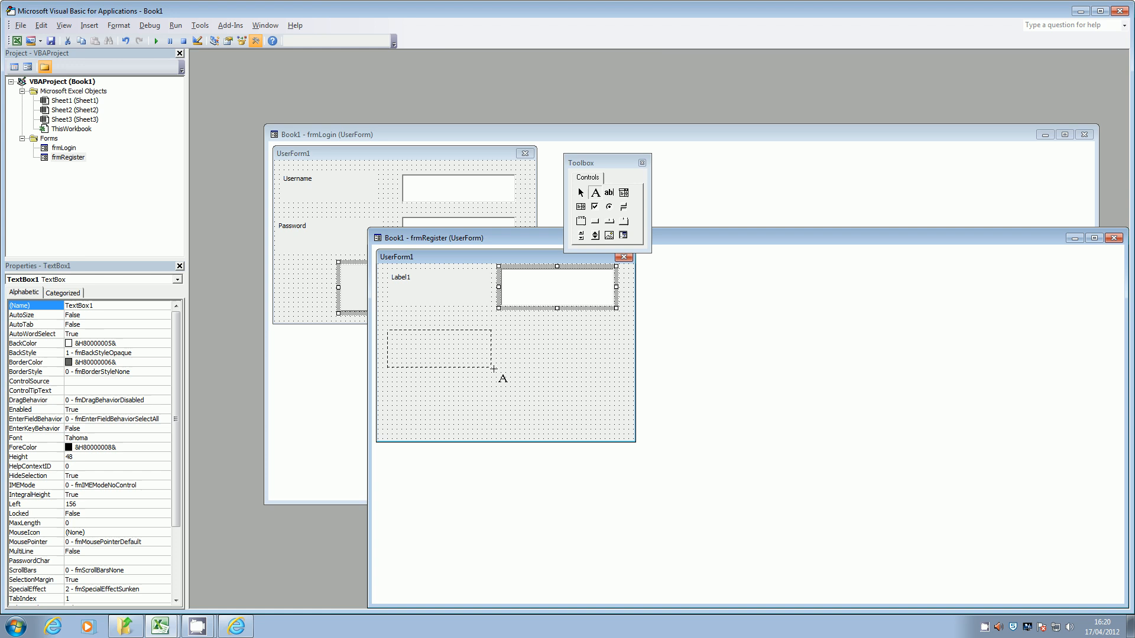
{"action": "left_click_drag", "start_coordinate": [387, 329], "coordinate": [490, 370]}
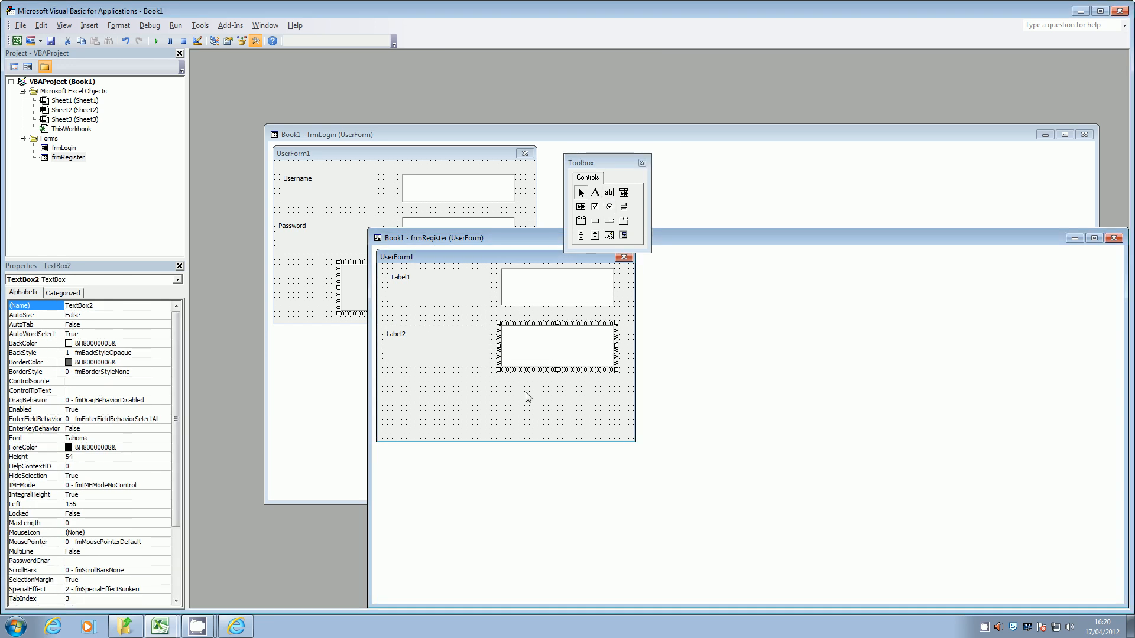
{"action": "left_click", "coordinate": [427, 288]}
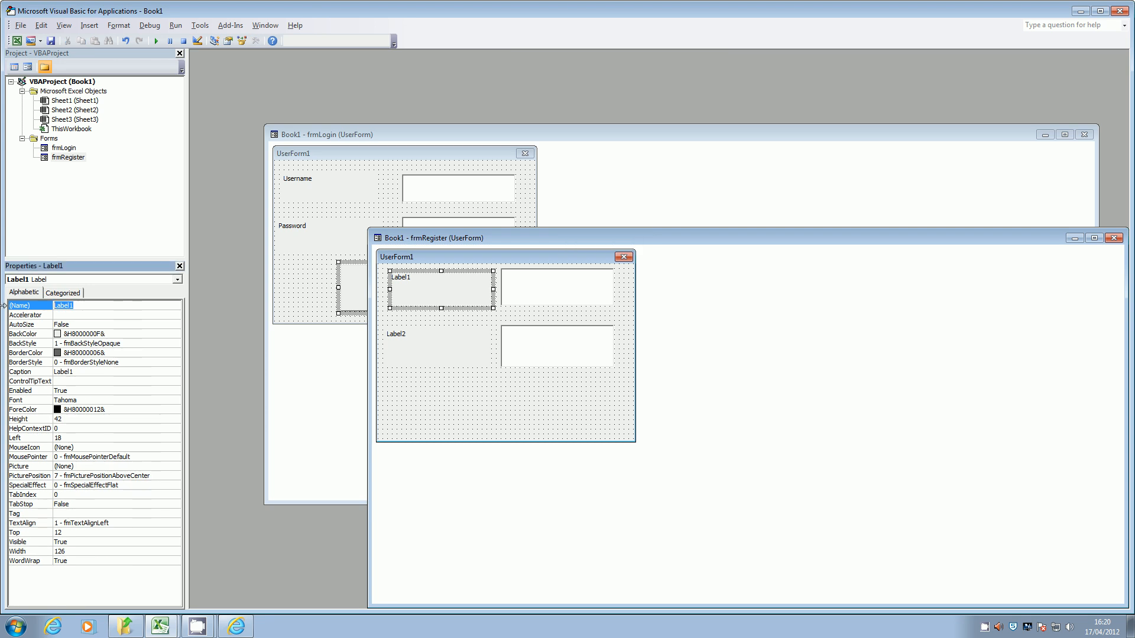
- Name the labels lblUsername and lblPassword with captions Username and Password
{"action": "type", "text": "lblUsername"}
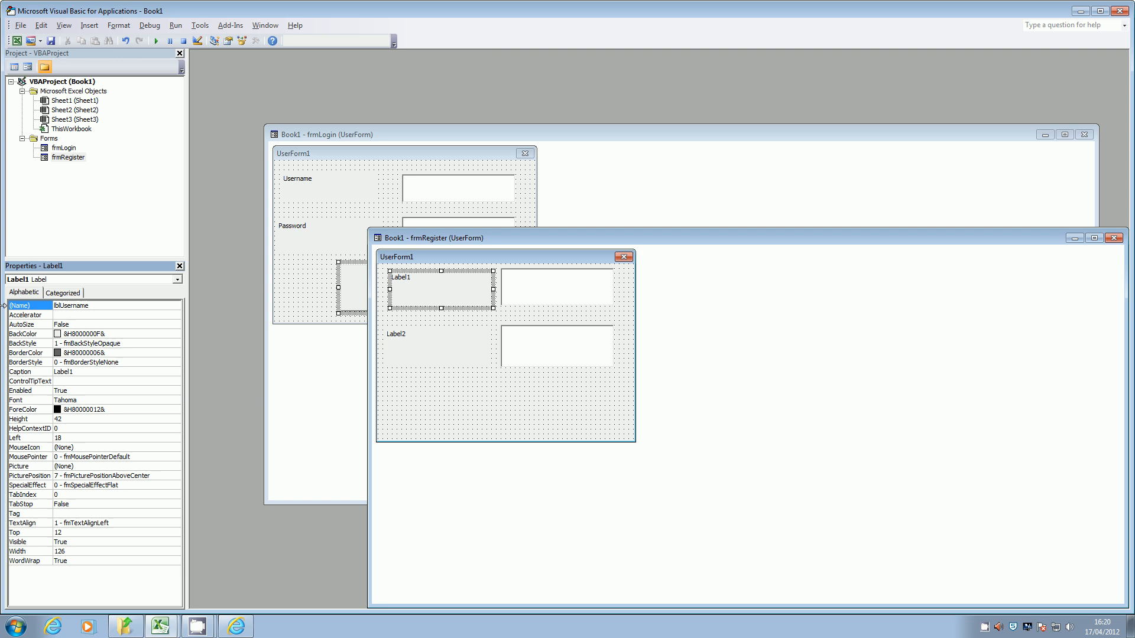
{"action": "left_click", "coordinate": [28, 371]}
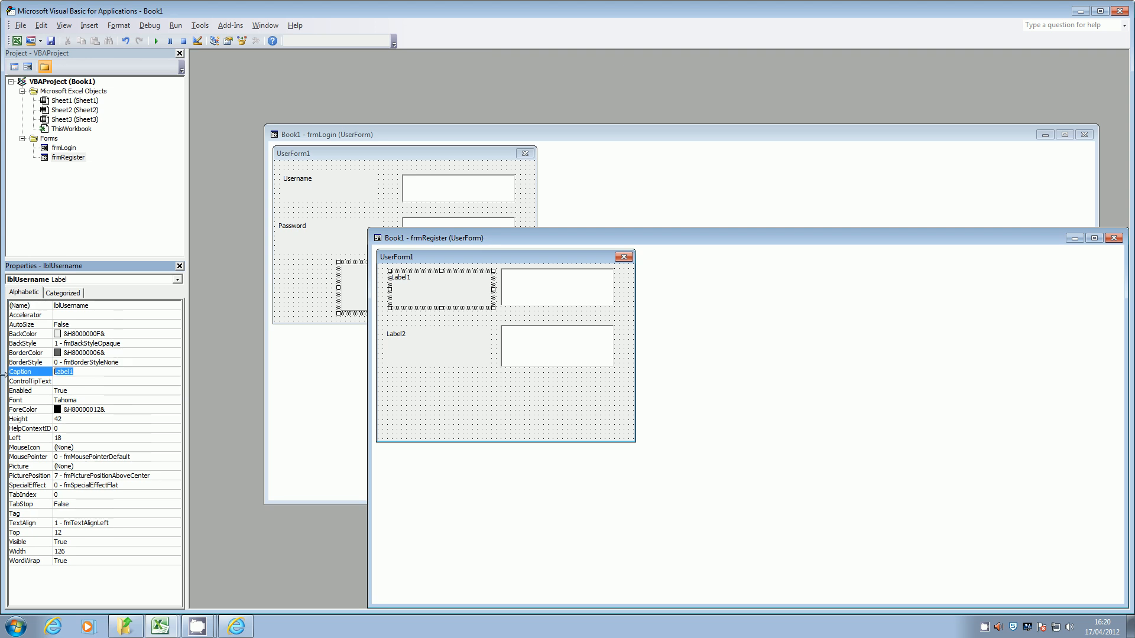
{"action": "type", "text": "Username"}
{"action": "left_click", "coordinate": [117, 305]}
{"action": "type", "text": "lbl"}
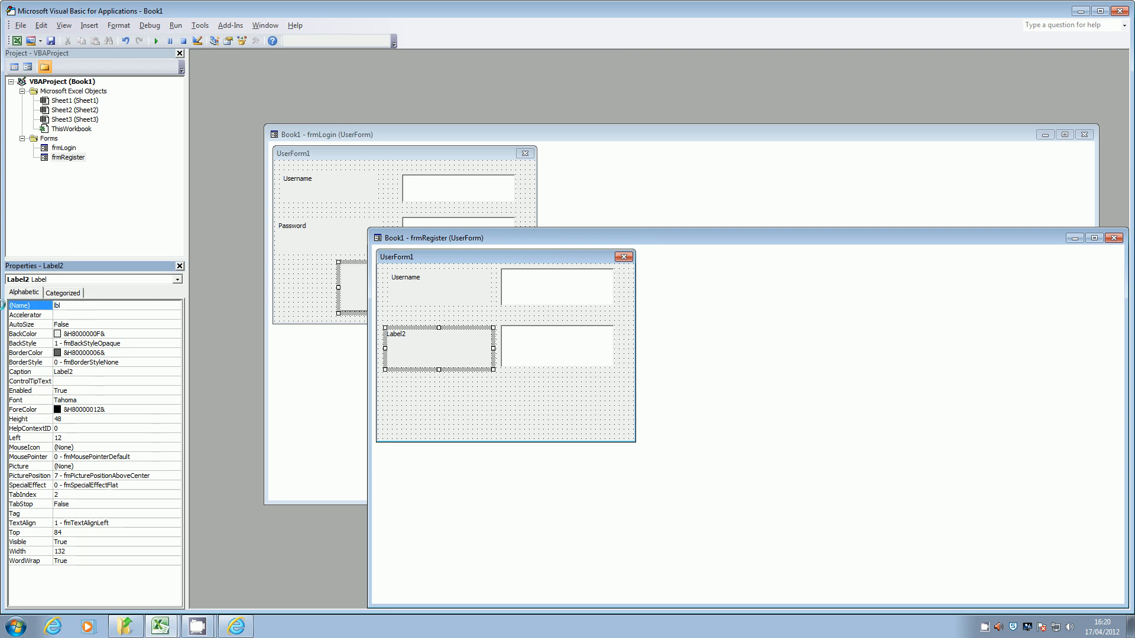
{"action": "left_click", "coordinate": [115, 306]}
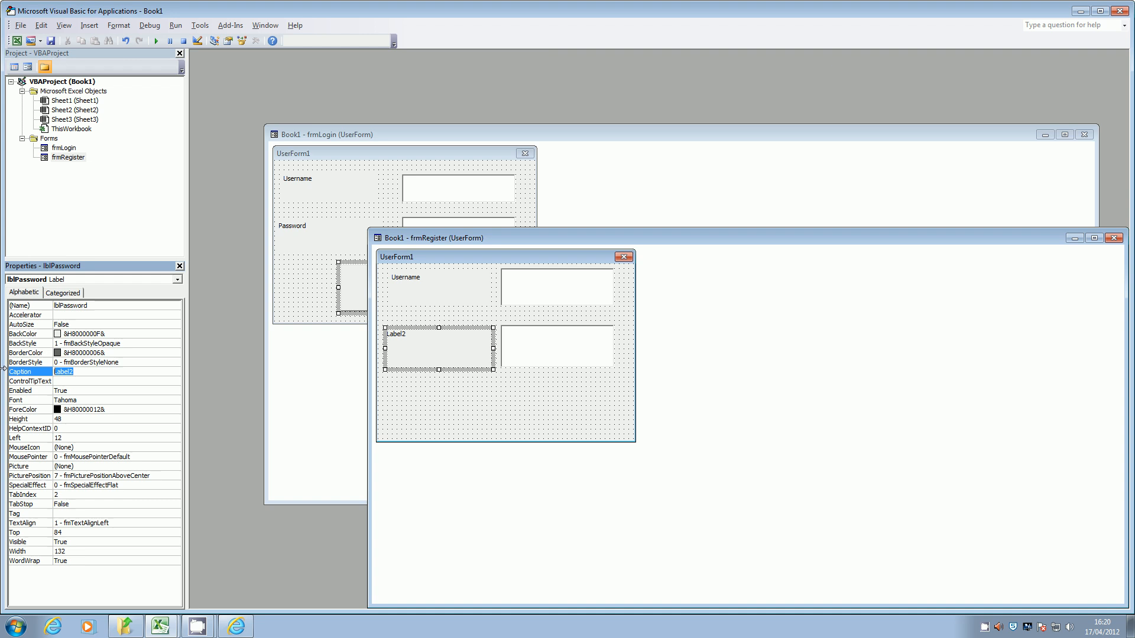
{"action": "type", "text": "Passwo"}
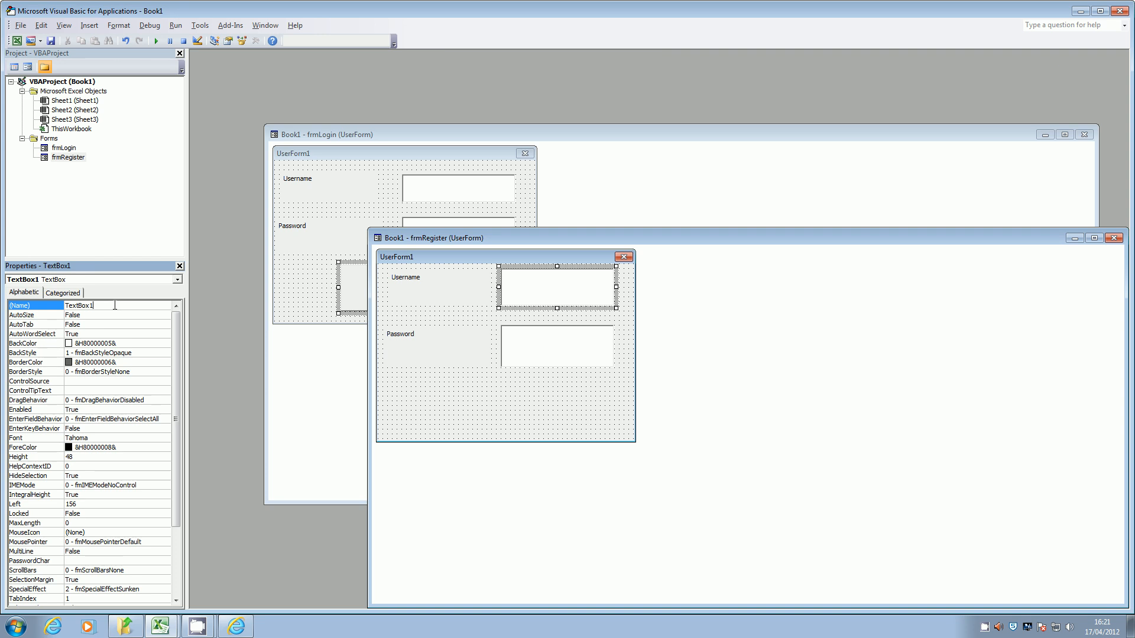
- Name the two text boxes txtUsername and txtPassword
{"action": "type", "text": "txtUsername"}
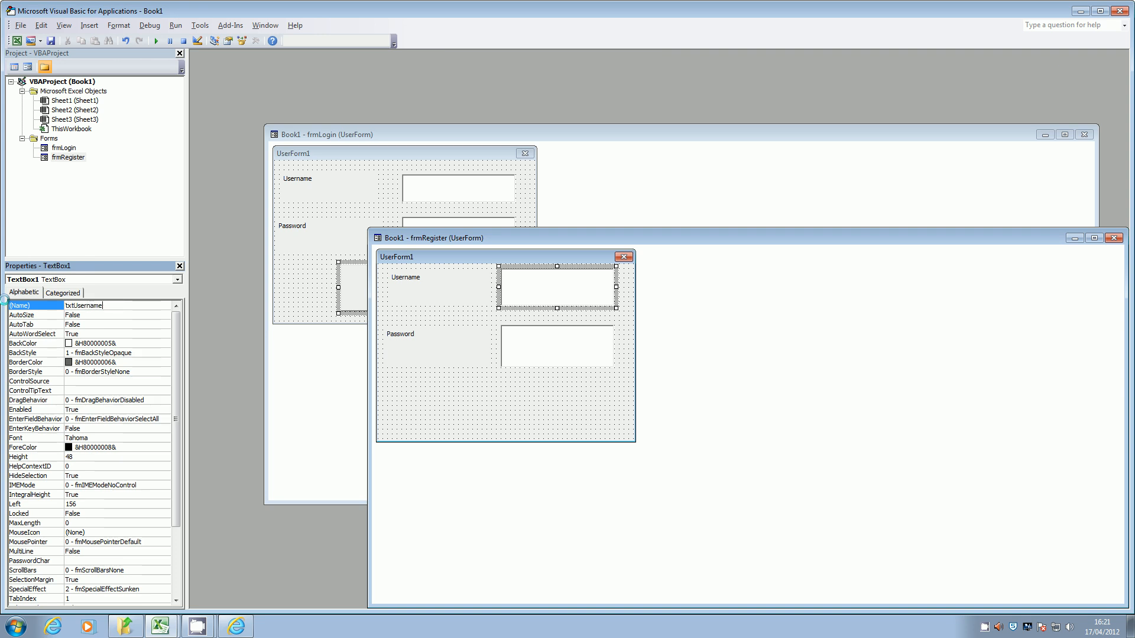
{"action": "left_click", "coordinate": [557, 345]}
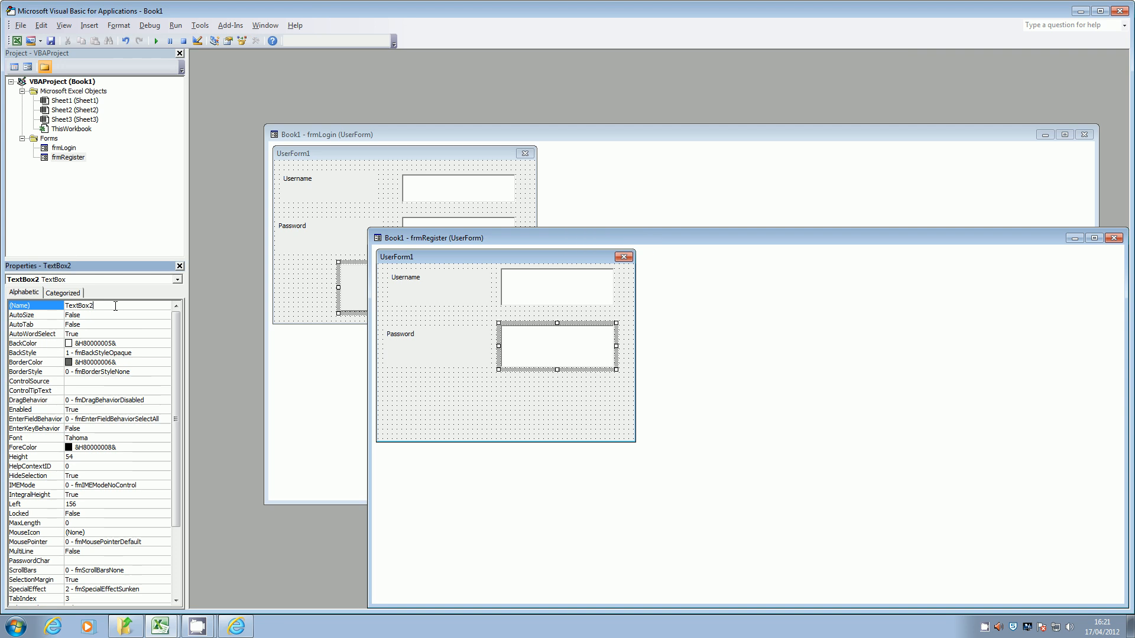
{"action": "type", "text": "txtP"}
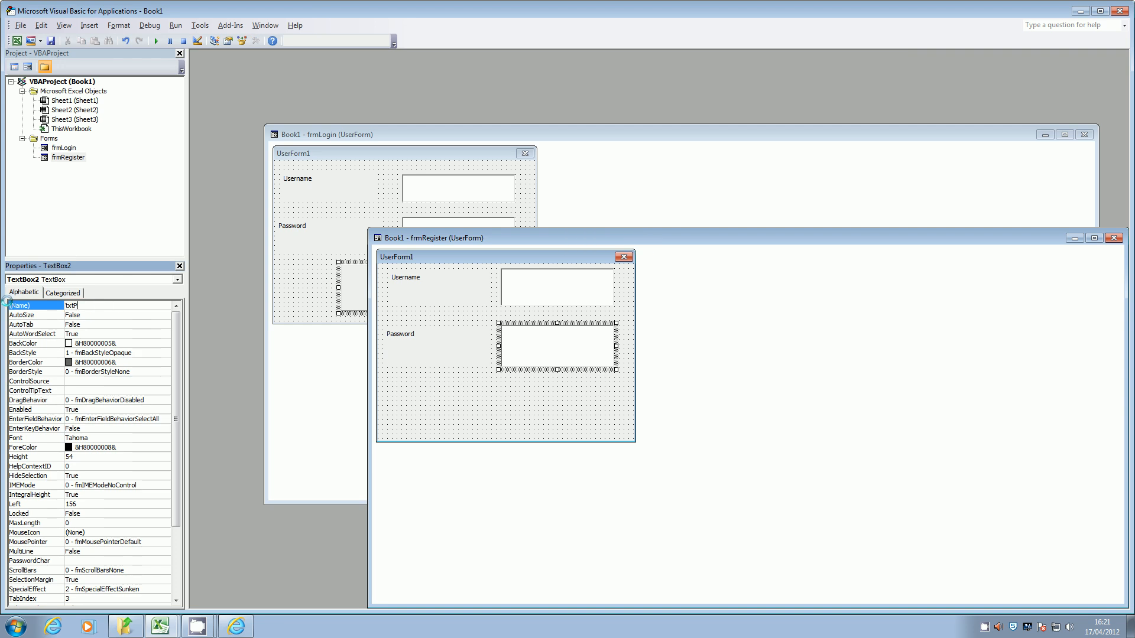
{"action": "type", "text": "txtPassword"}
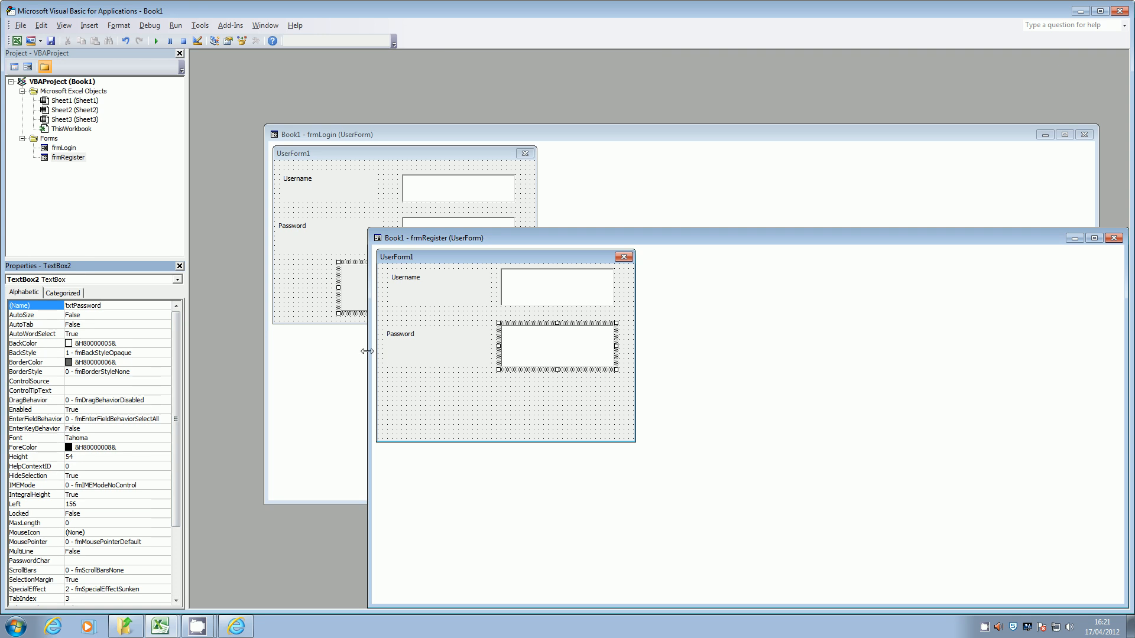
{"action": "left_click", "coordinate": [254, 40]}
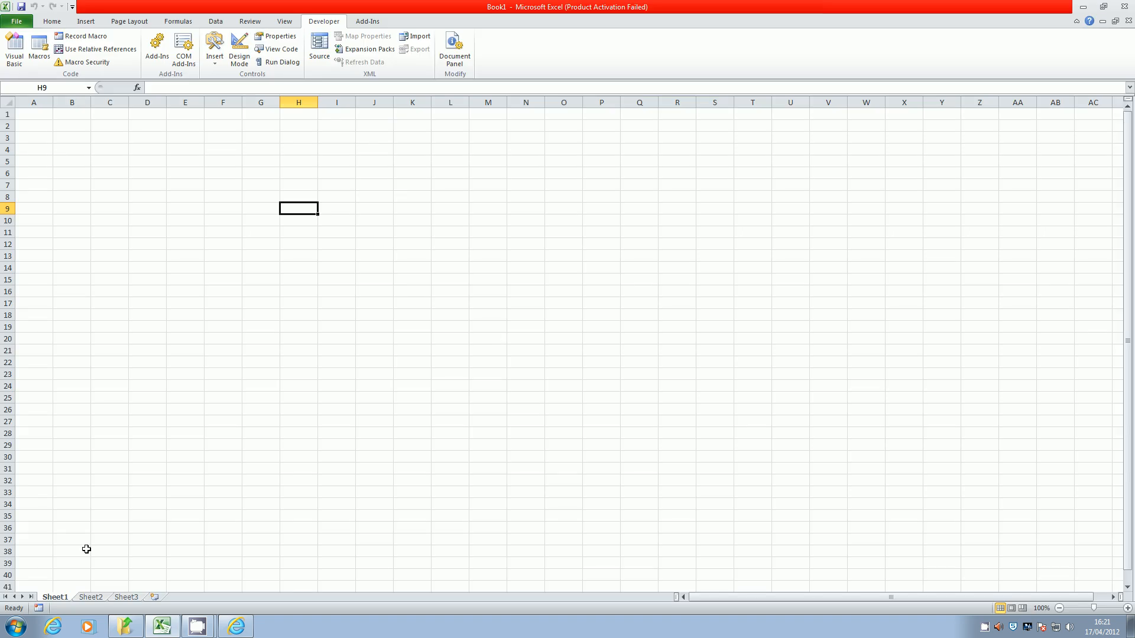
- Rename the sheet tabs to Home, Input and Users via the tab context menu
{"action": "right_click", "coordinate": [56, 597]}
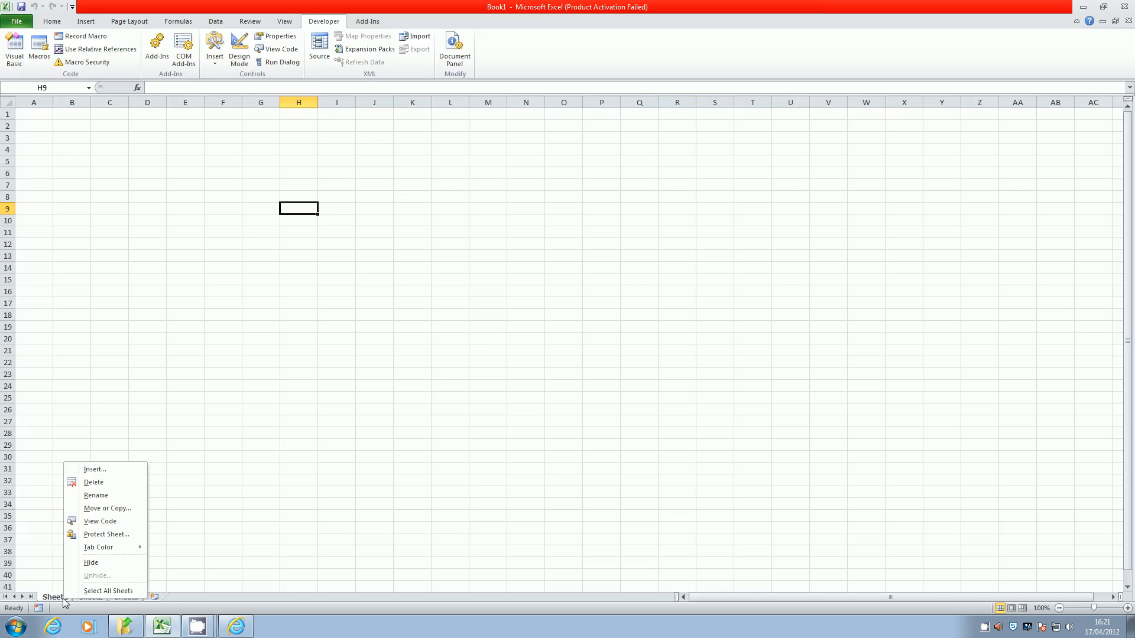
{"action": "mouse_move", "coordinate": [95, 496]}
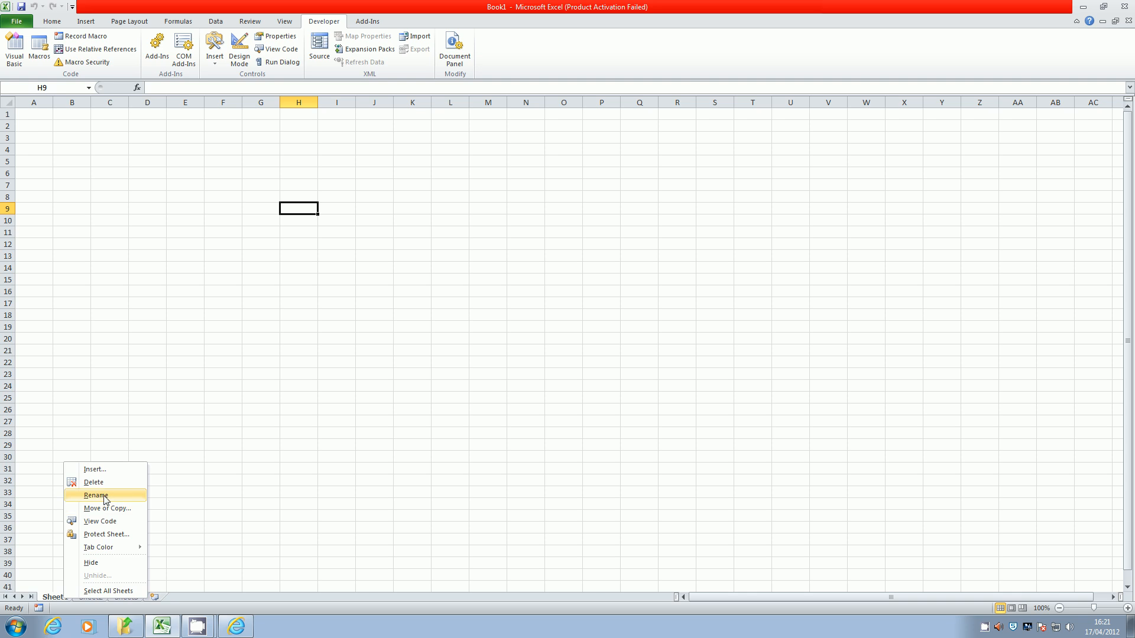
{"action": "left_click", "coordinate": [96, 495]}
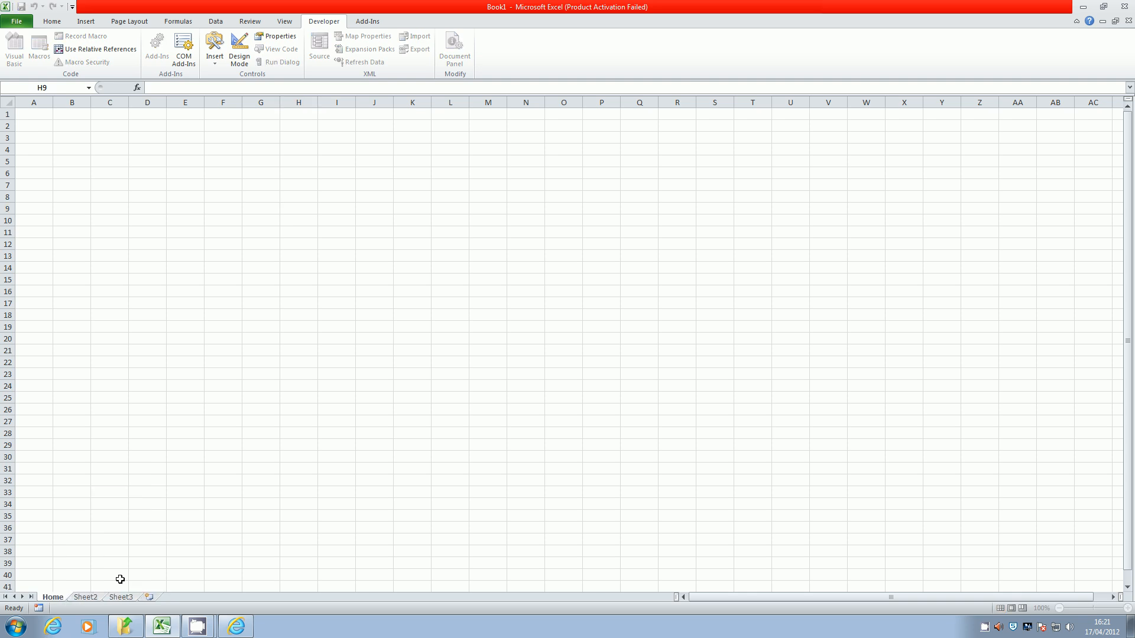
{"action": "left_click", "coordinate": [85, 598]}
{"action": "type", "text": "Input"}
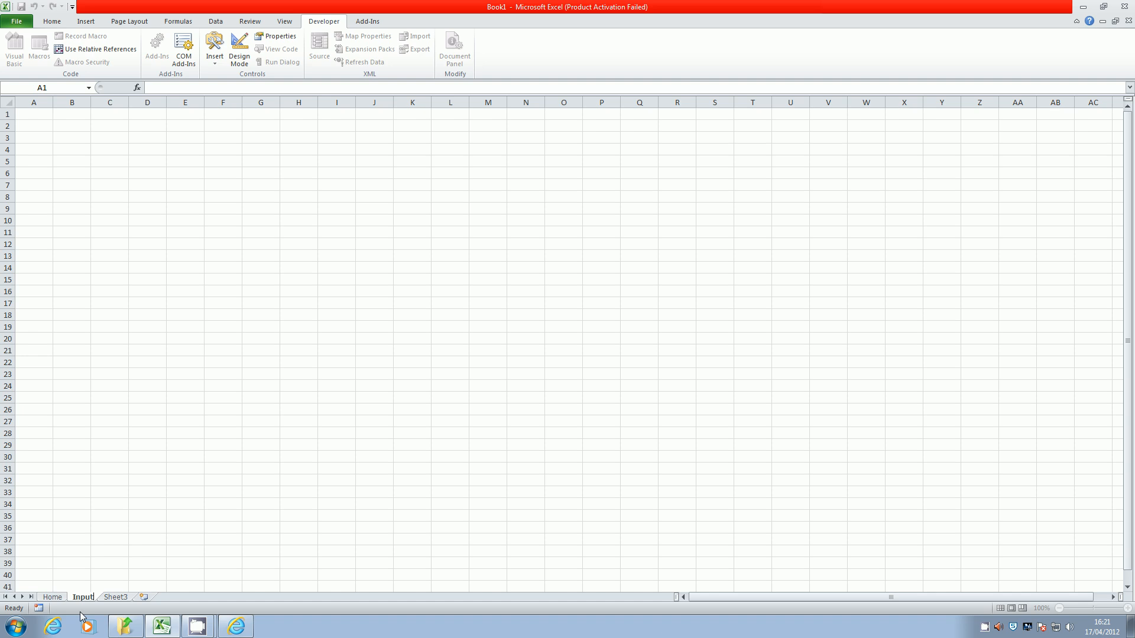
{"action": "right_click", "coordinate": [114, 597]}
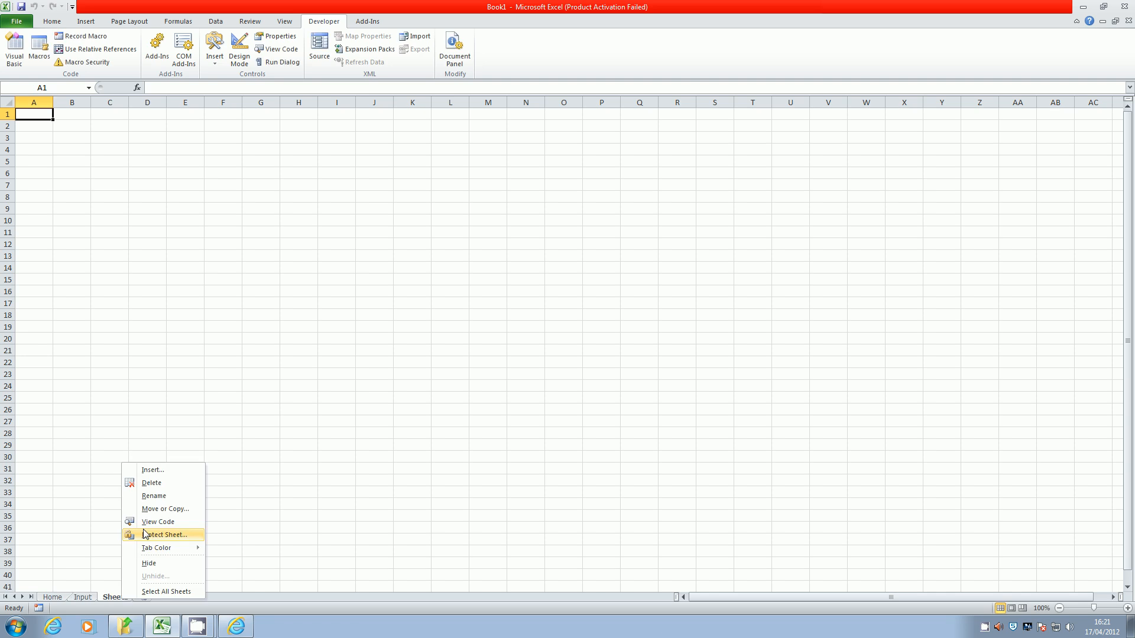
{"action": "mouse_move", "coordinate": [154, 495]}
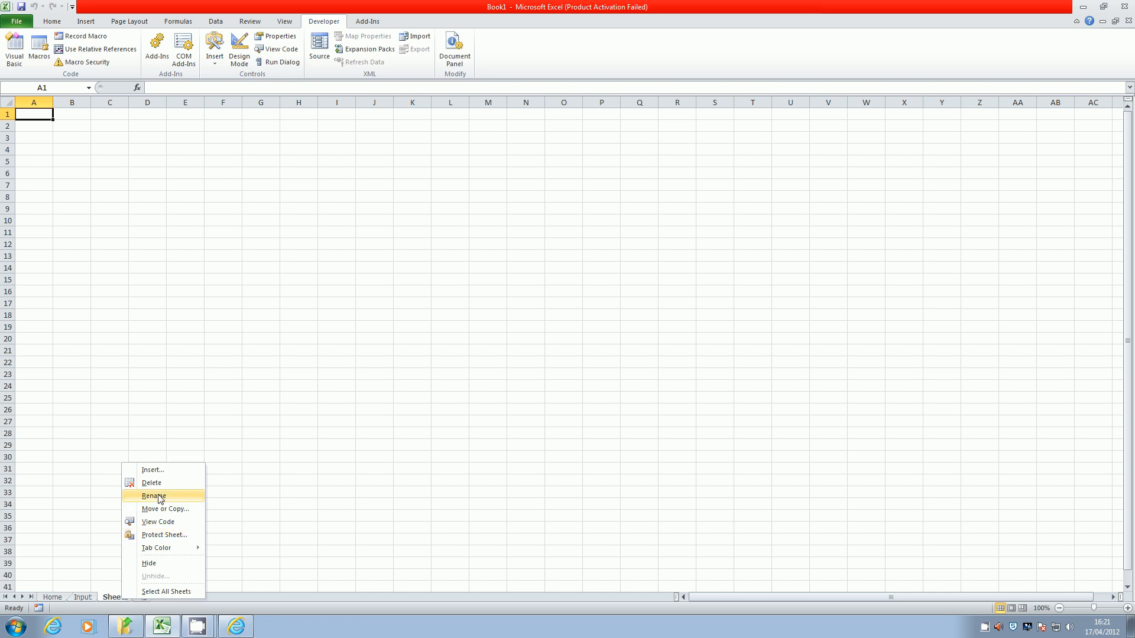
{"action": "left_click", "coordinate": [153, 495]}
{"action": "type", "text": "Users"}
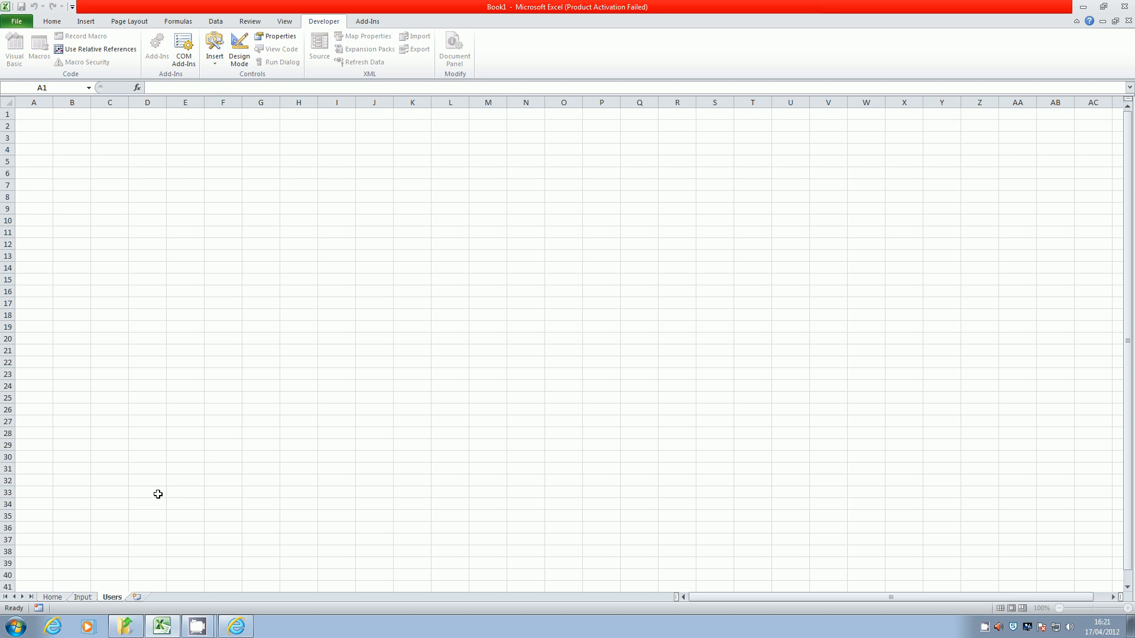
{"action": "left_click", "coordinate": [185, 492]}
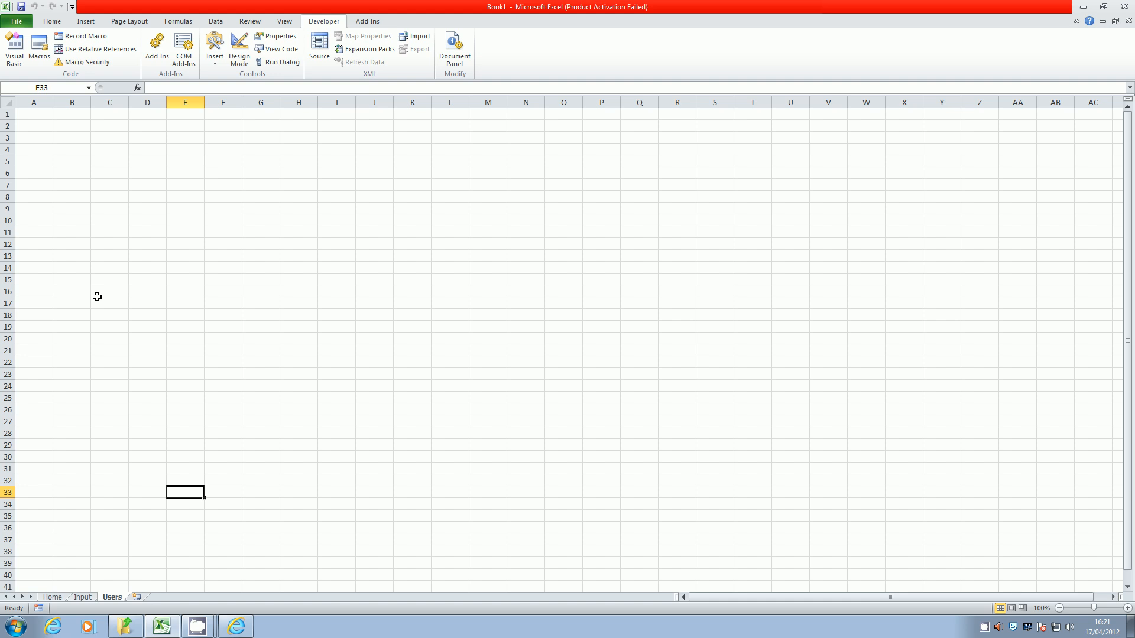
{"action": "key", "text": "ctrl+Home"}
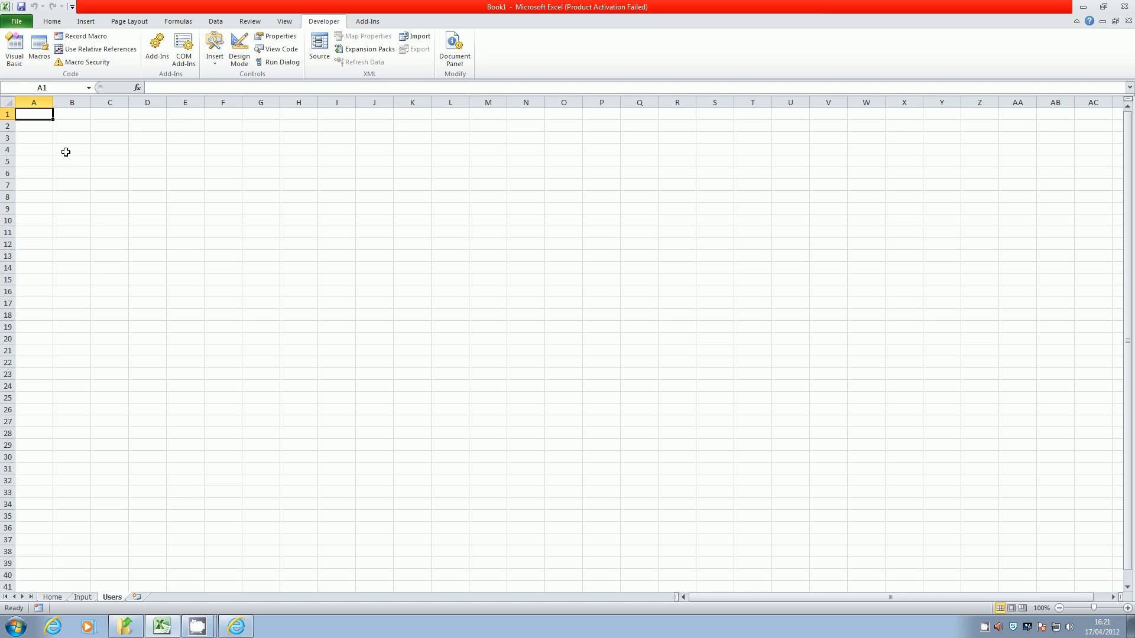
- Enter headings Username, Password, Username in A1:C1 and autofit column A
{"action": "type", "text": "Username"}
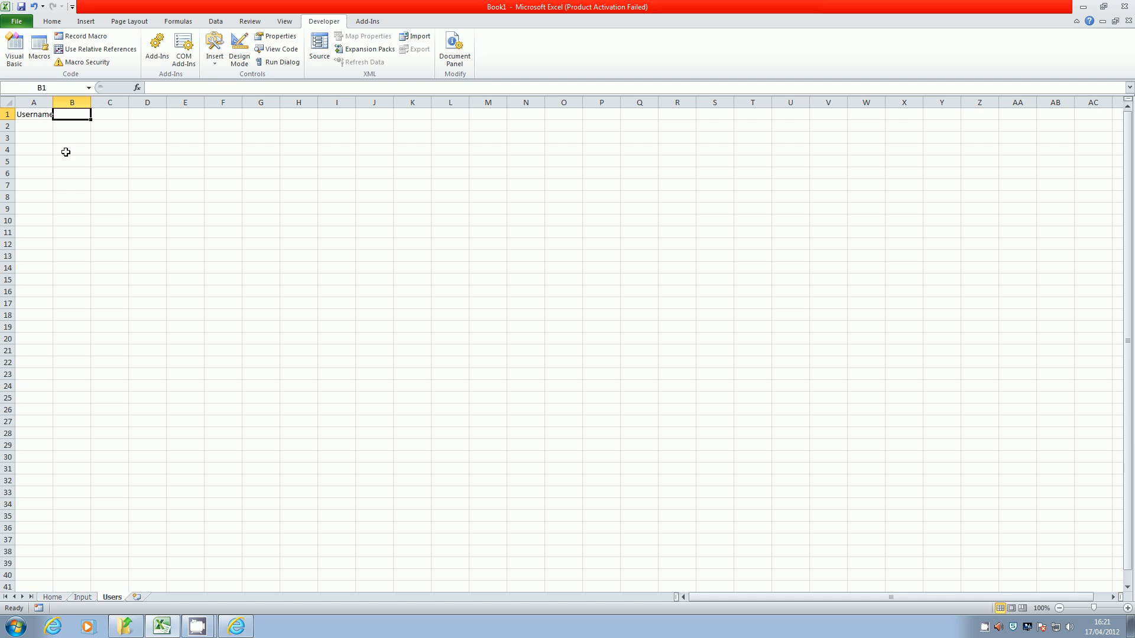
{"action": "type", "text": "Password"}
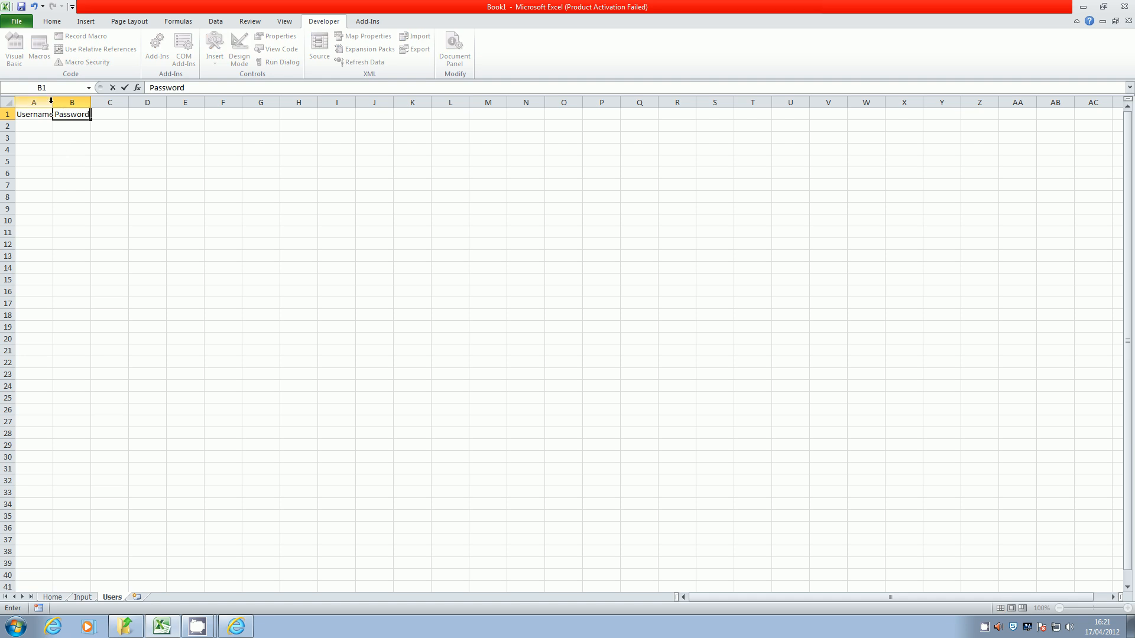
{"action": "left_click", "coordinate": [85, 102]}
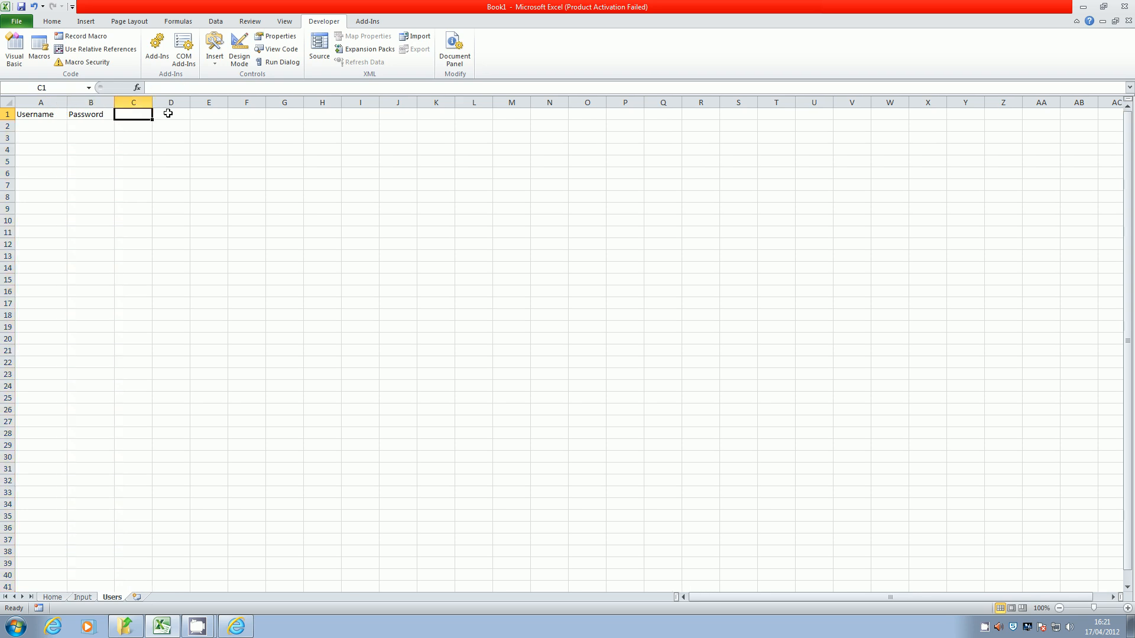
{"action": "type", "text": "Username"}
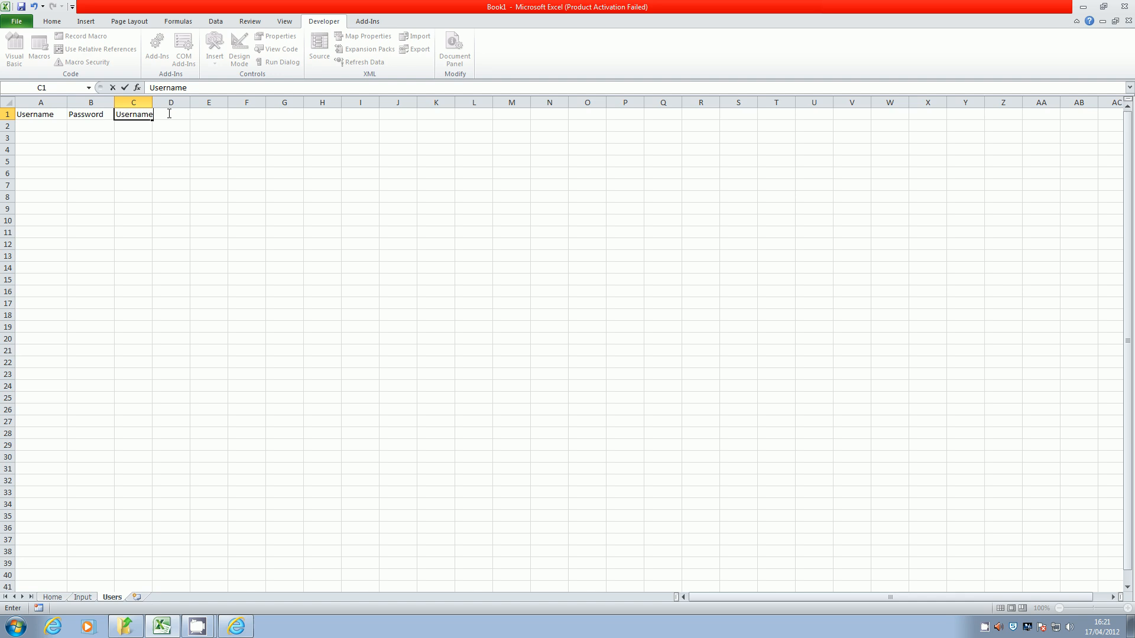
{"action": "left_click", "coordinate": [238, 303]}
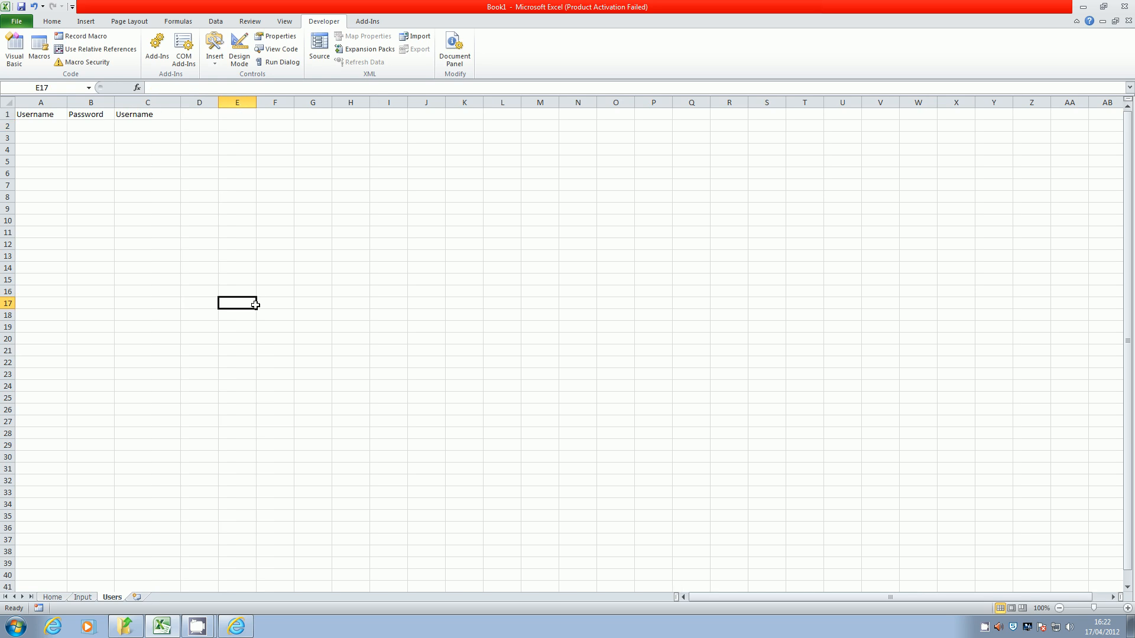
- Name the range A1:B39 users via the Name Box
{"action": "left_click_drag", "start_coordinate": [41, 114], "coordinate": [91, 433]}
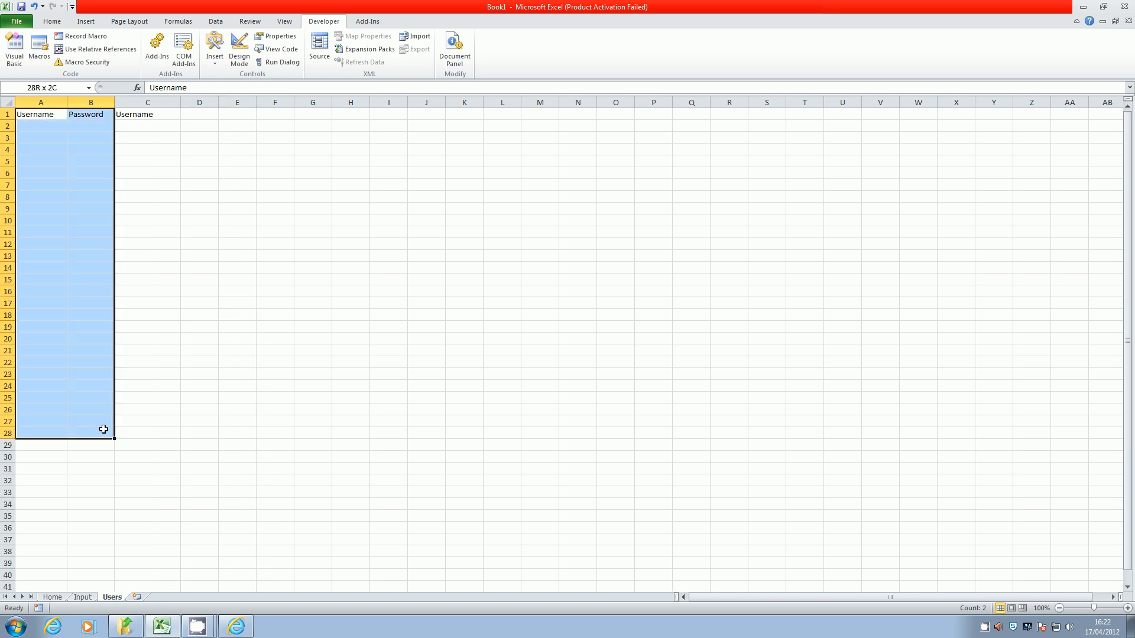
{"action": "left_click", "coordinate": [51, 22]}
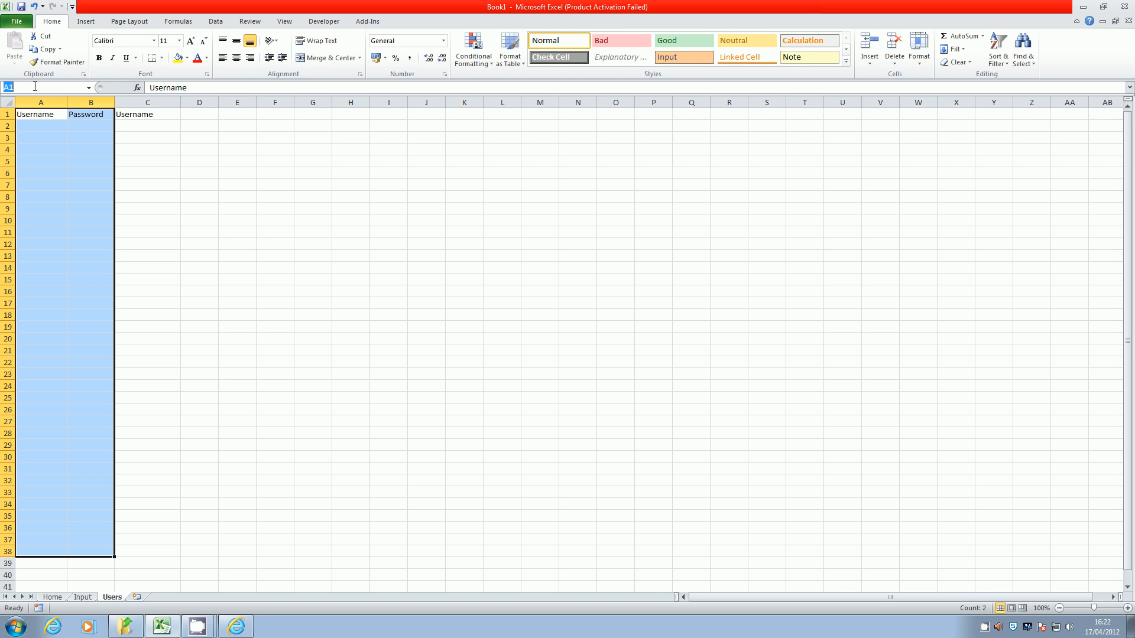
{"action": "type", "text": "user"}
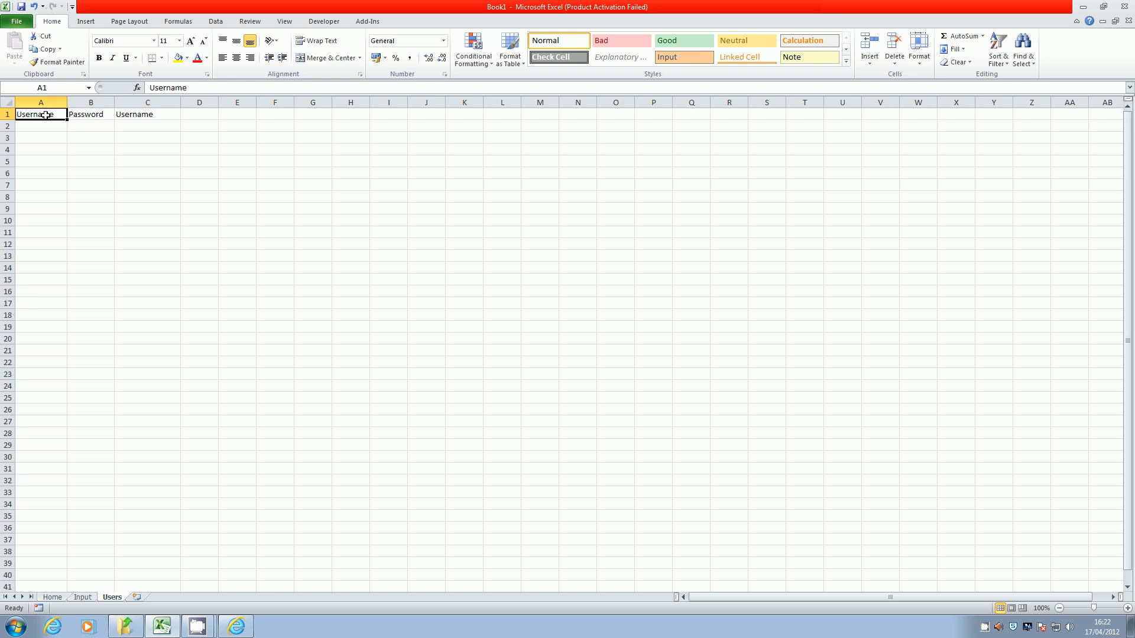
{"action": "left_click_drag", "start_coordinate": [41, 114], "coordinate": [95, 304]}
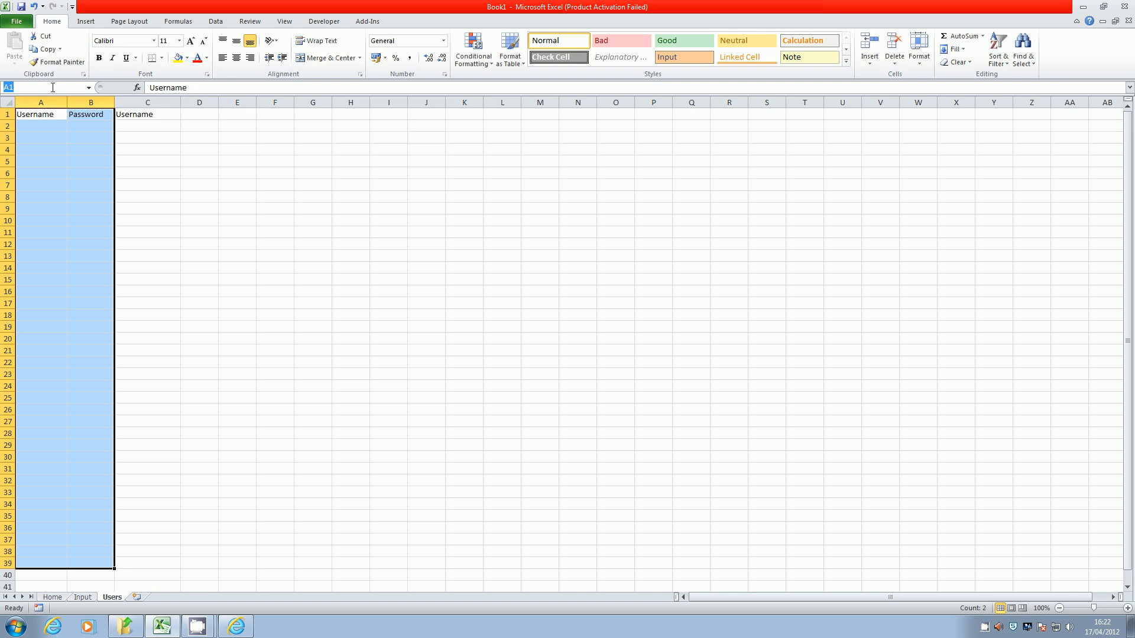
{"action": "type", "text": "users"}
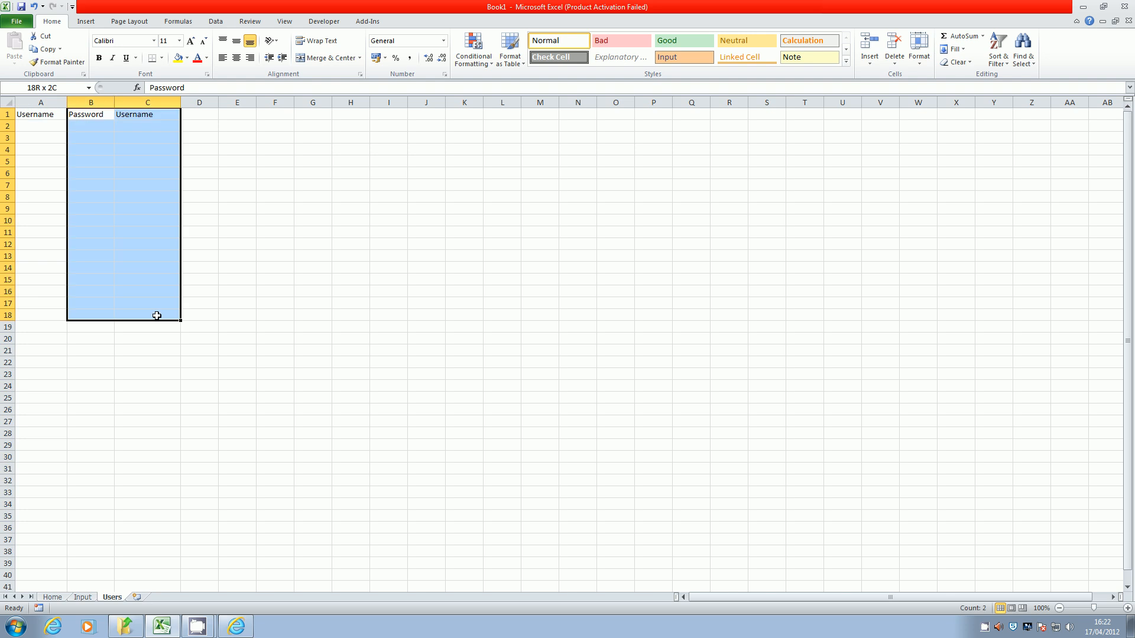
- Name the range B1:C39 passwords via the Name Box
{"action": "left_click_drag", "start_coordinate": [156, 314], "coordinate": [153, 561]}
{"action": "type", "text": "P"}
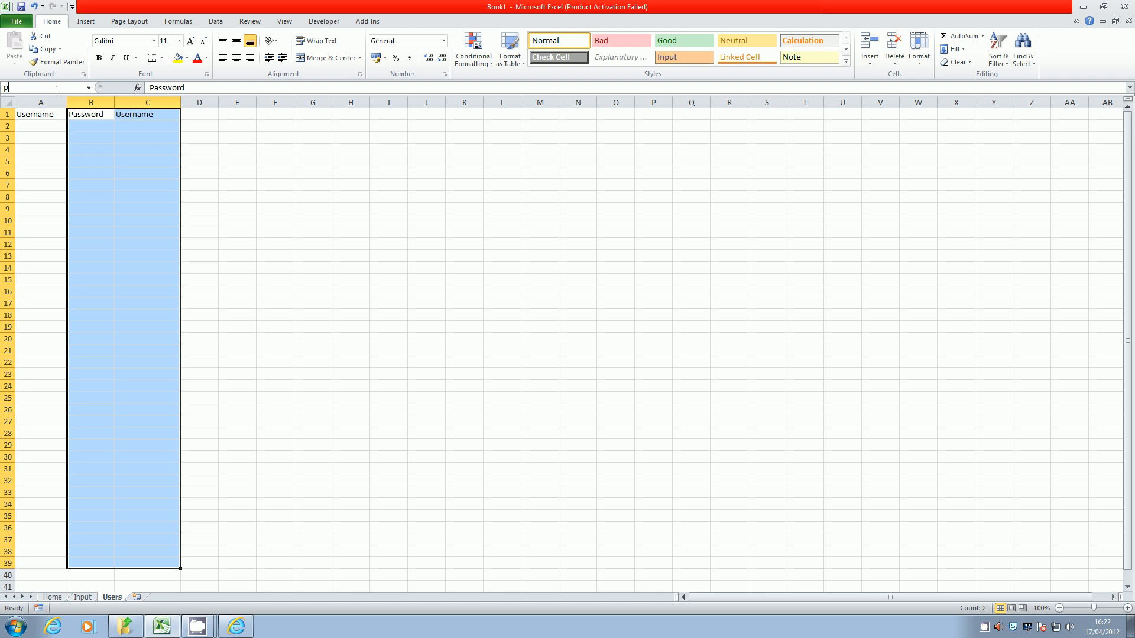
{"action": "type", "text": "asswords"}
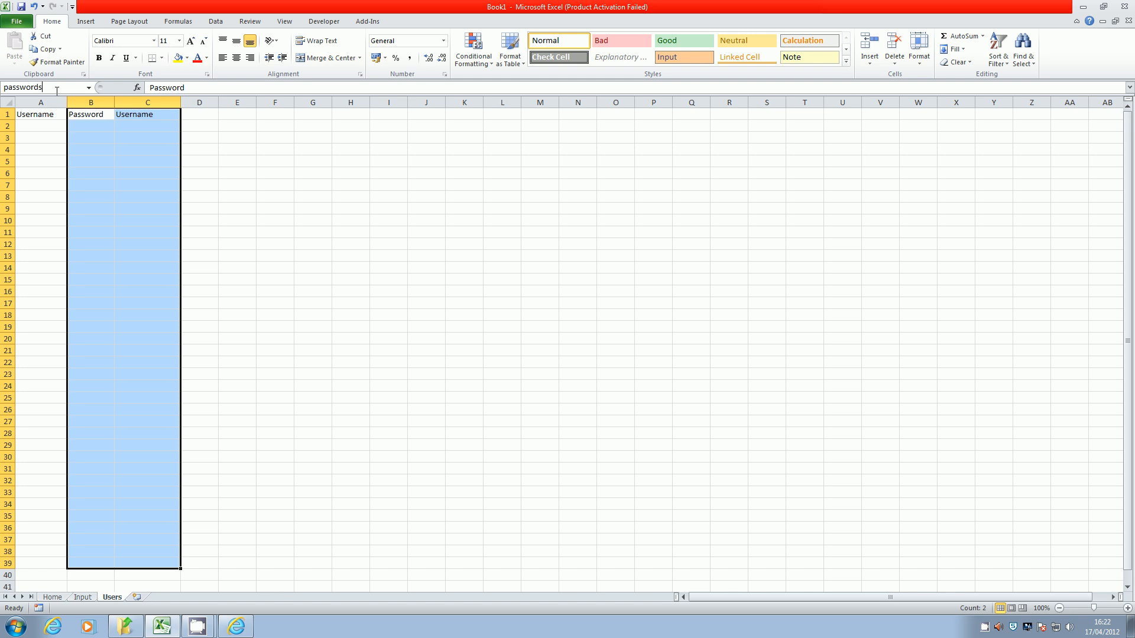
{"action": "left_click", "coordinate": [238, 172]}
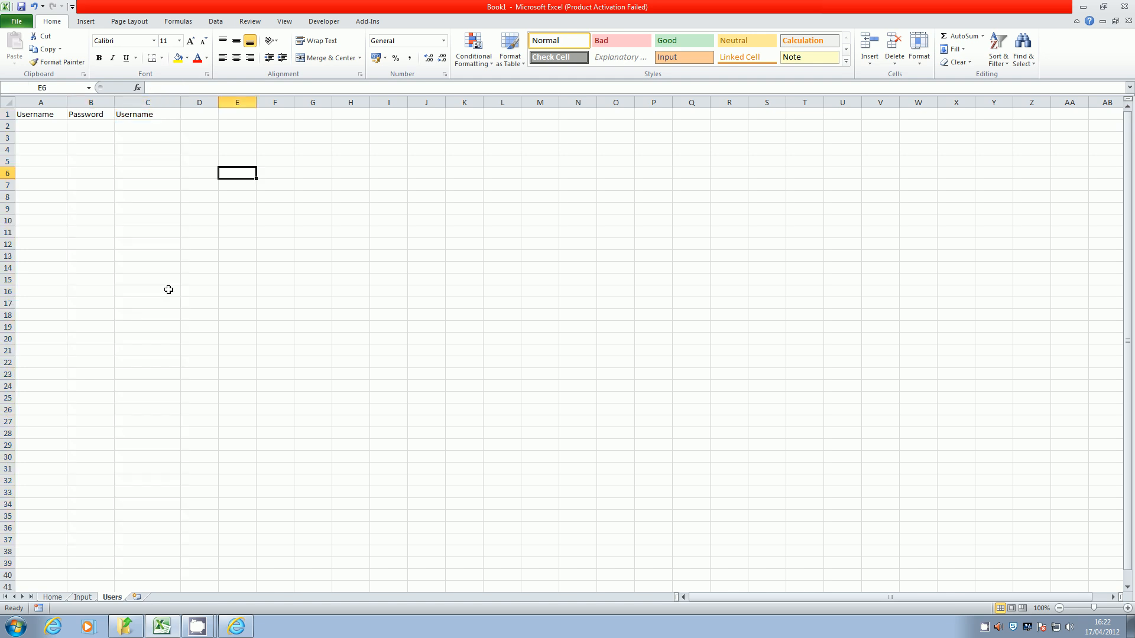
{"action": "type", "text": "P"}
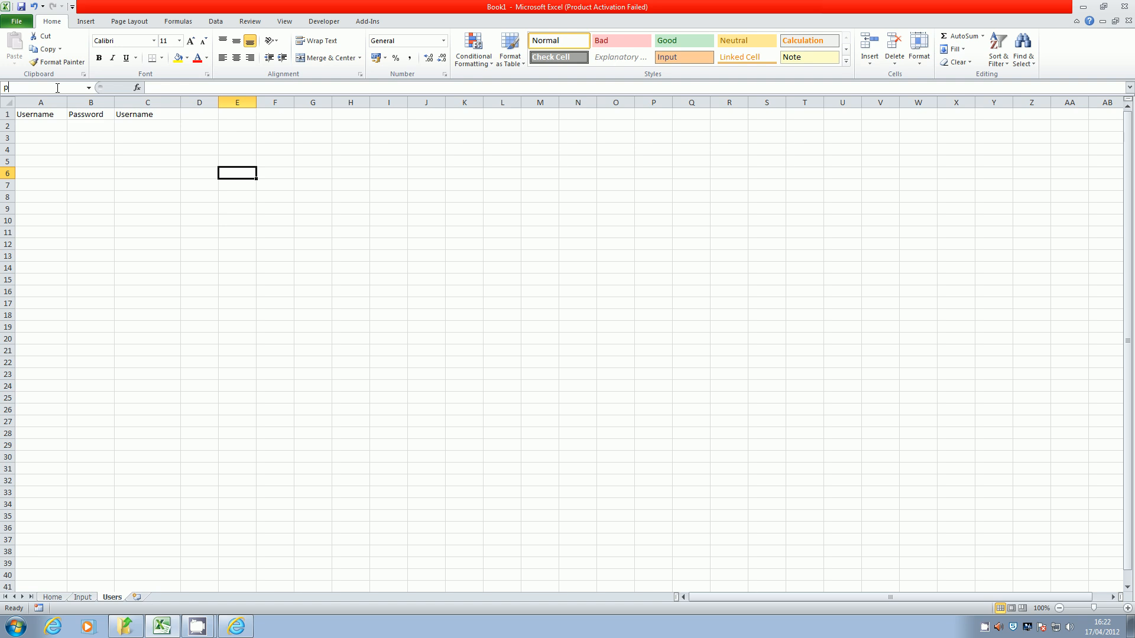